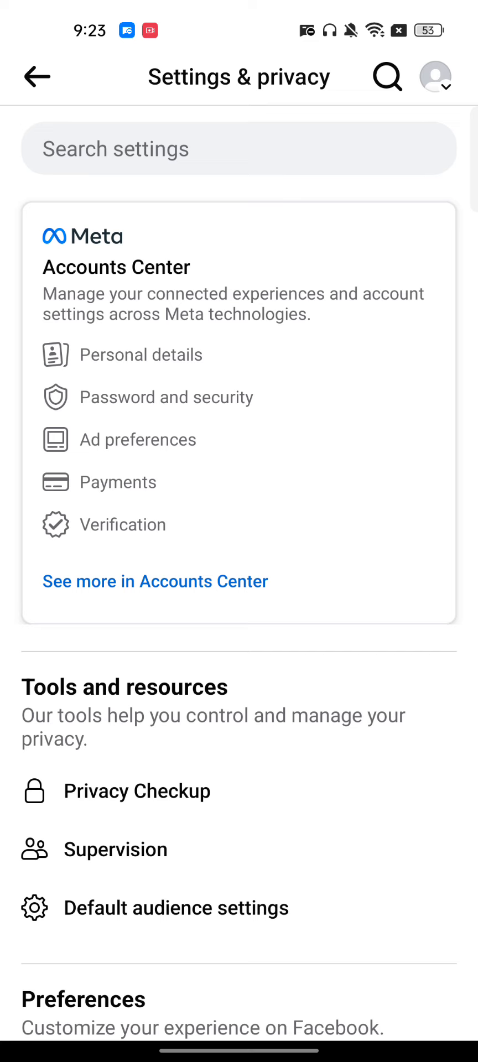
scroll("down", 3)
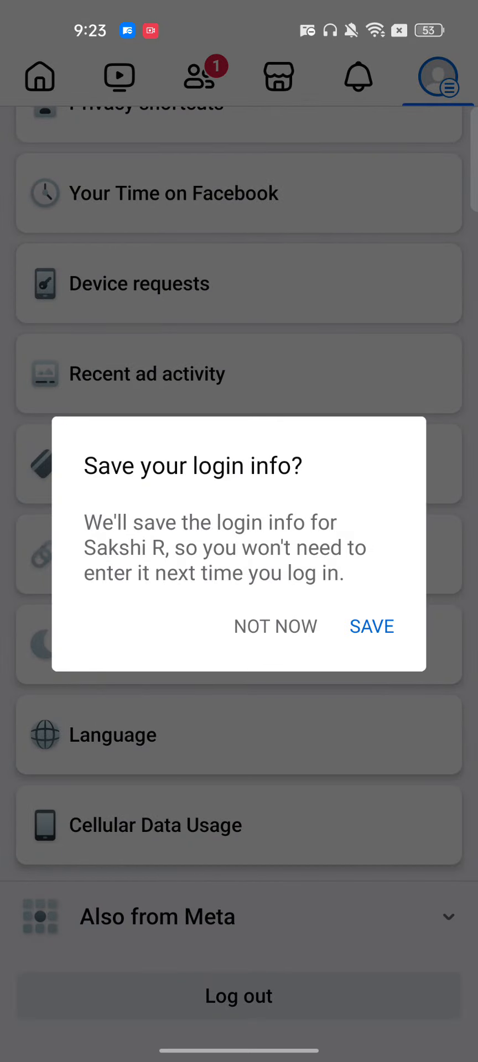
left_click(275, 627)
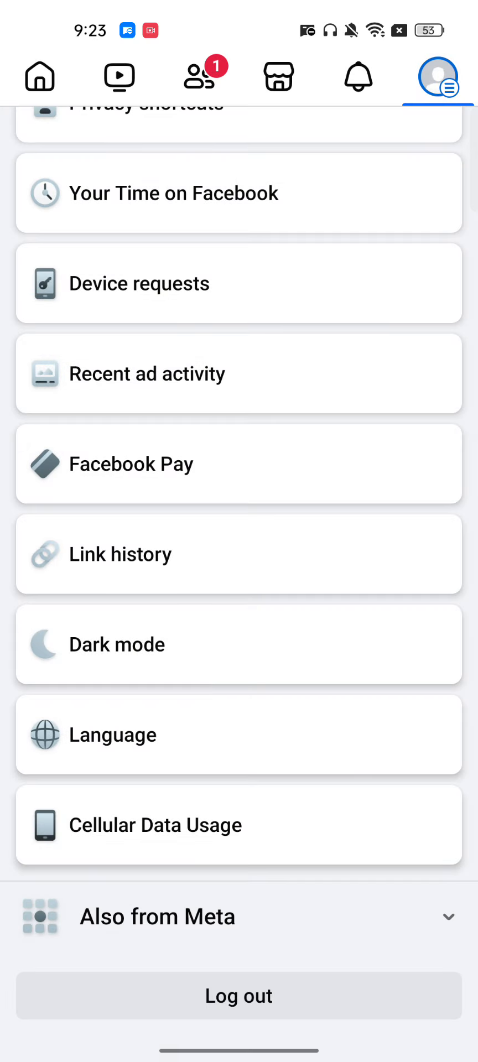
left_click(238, 997)
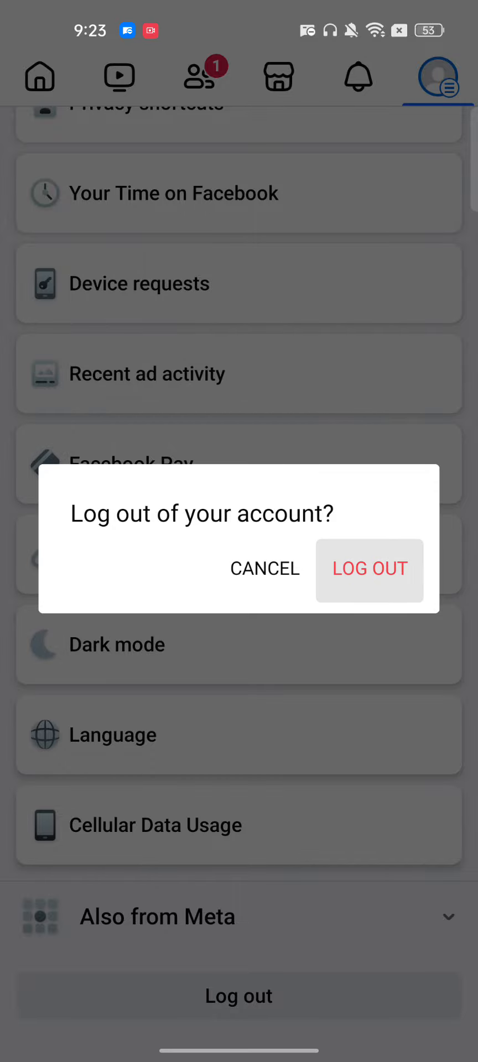
left_click(370, 570)
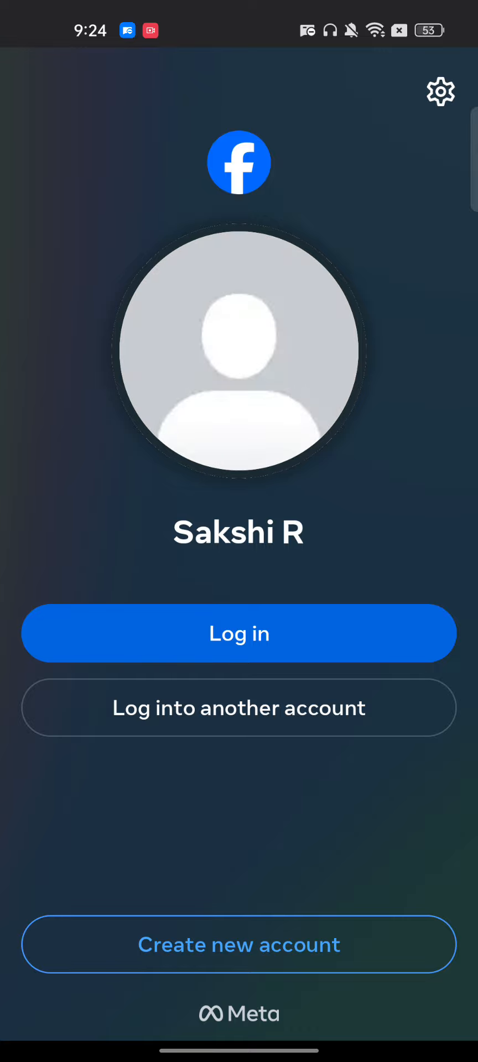